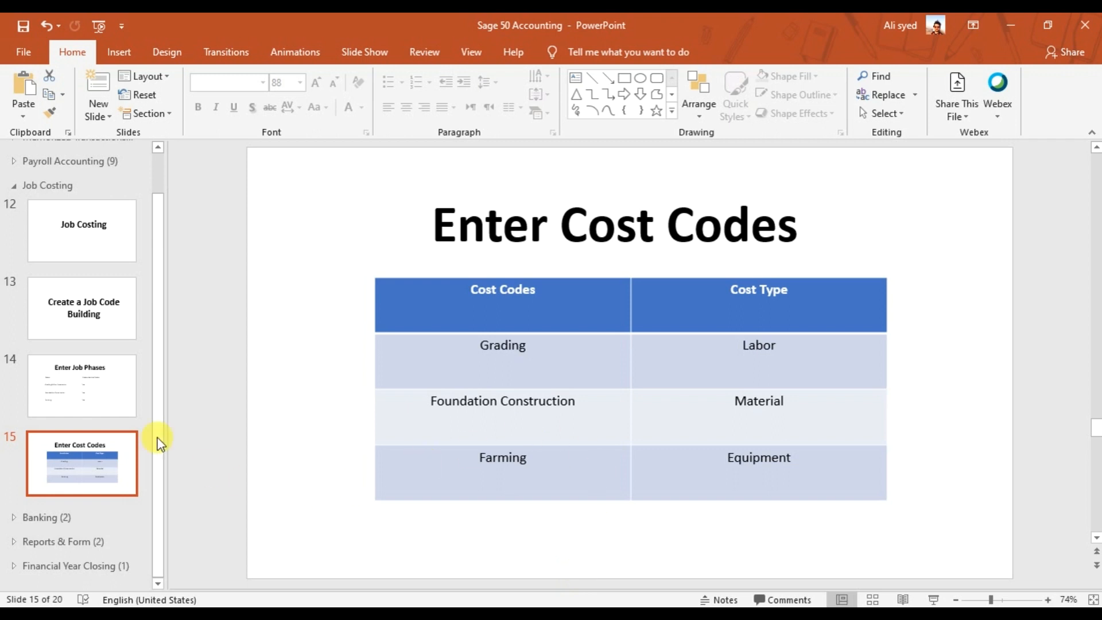
Review the Create a Job Code Building and Enter Job Phases slides, including the Farming phase row.
{"action": "left_click", "coordinate": [81, 307]}
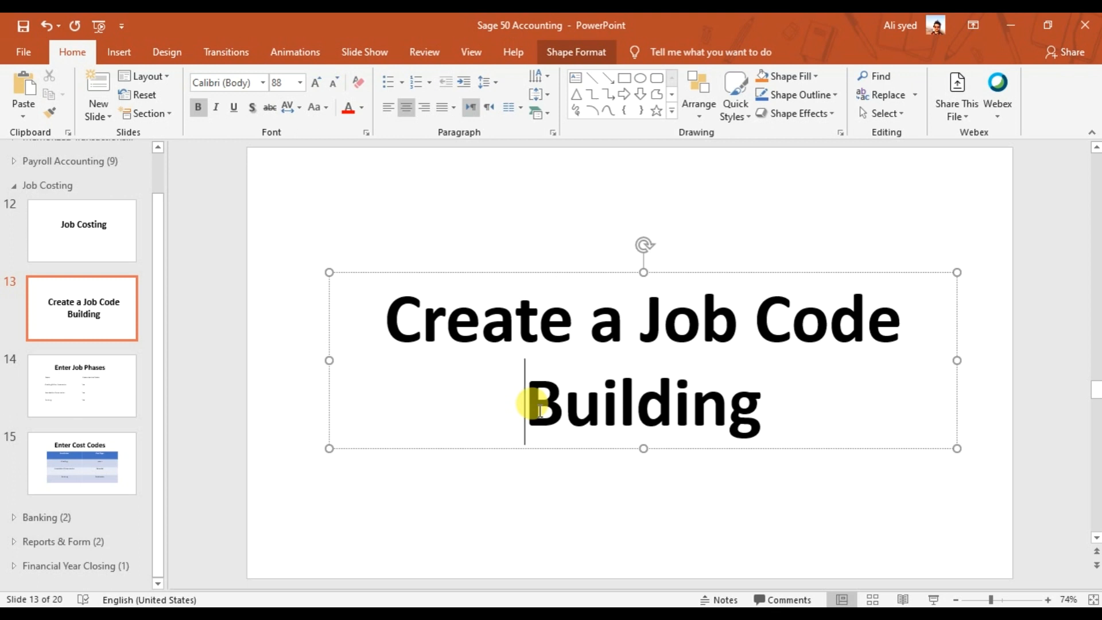
{"action": "left_click", "coordinate": [82, 386]}
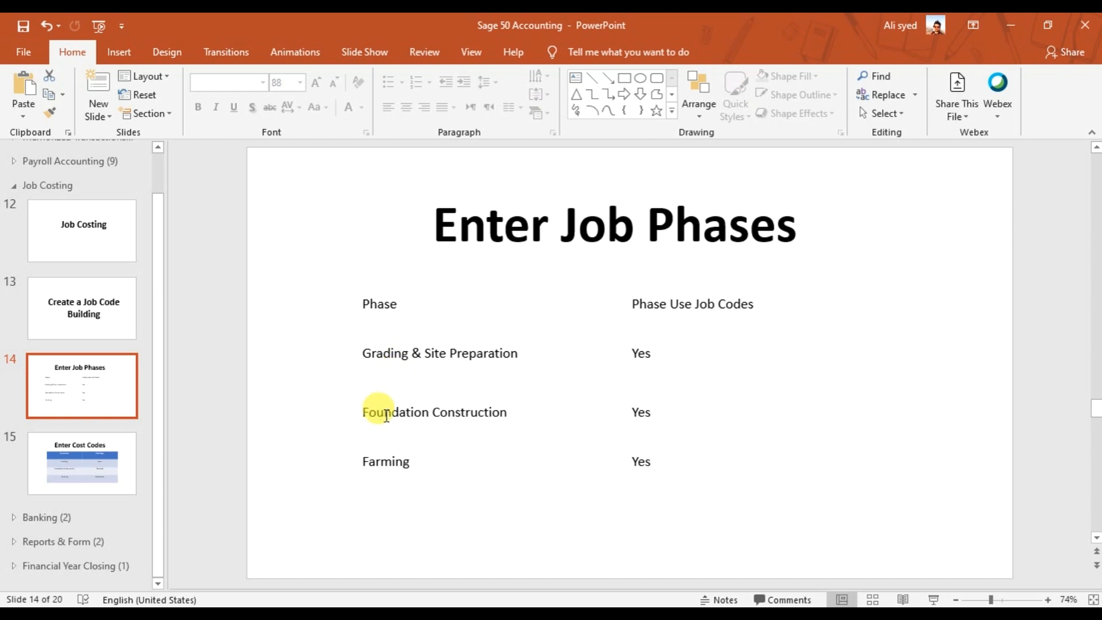
{"action": "mouse_move", "coordinate": [640, 229]}
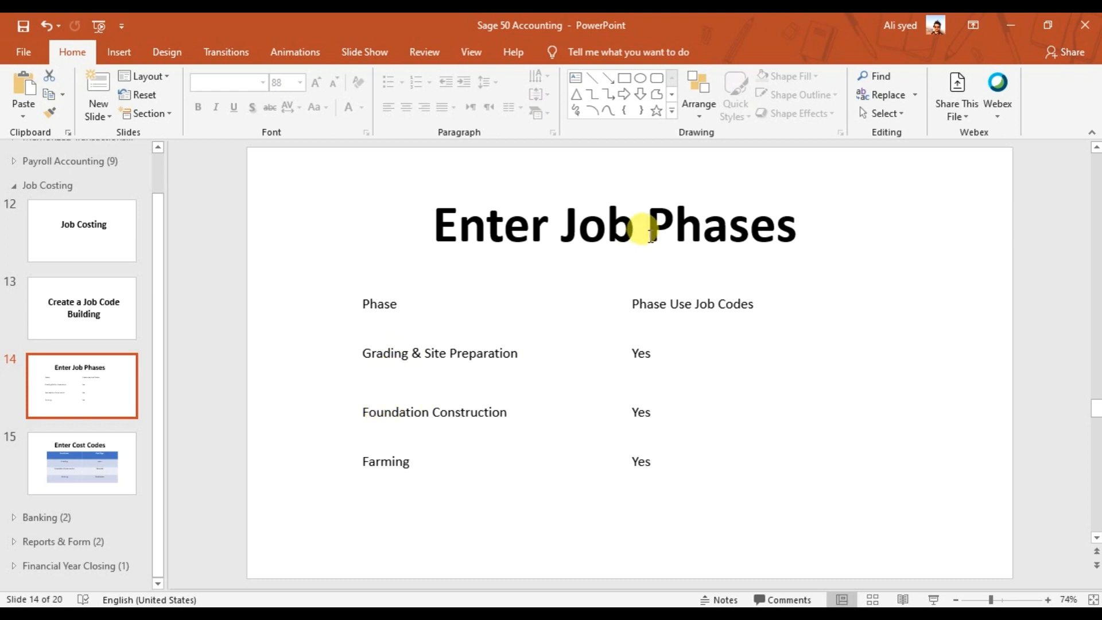
{"action": "double_click", "coordinate": [716, 224]}
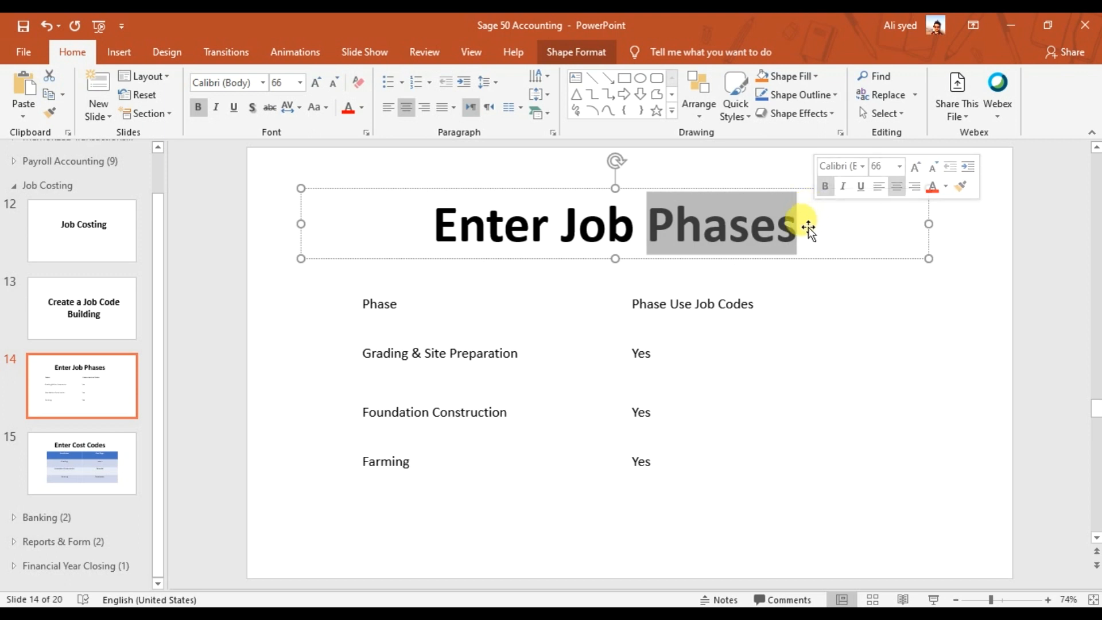
{"action": "left_click", "coordinate": [420, 461]}
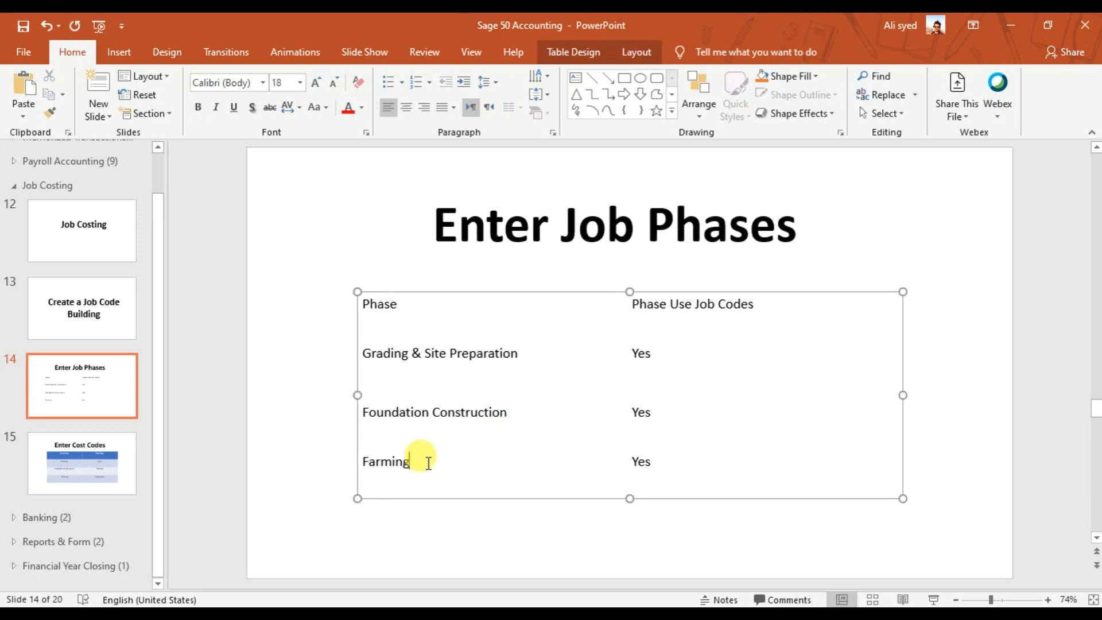
{"action": "mouse_move", "coordinate": [125, 437]}
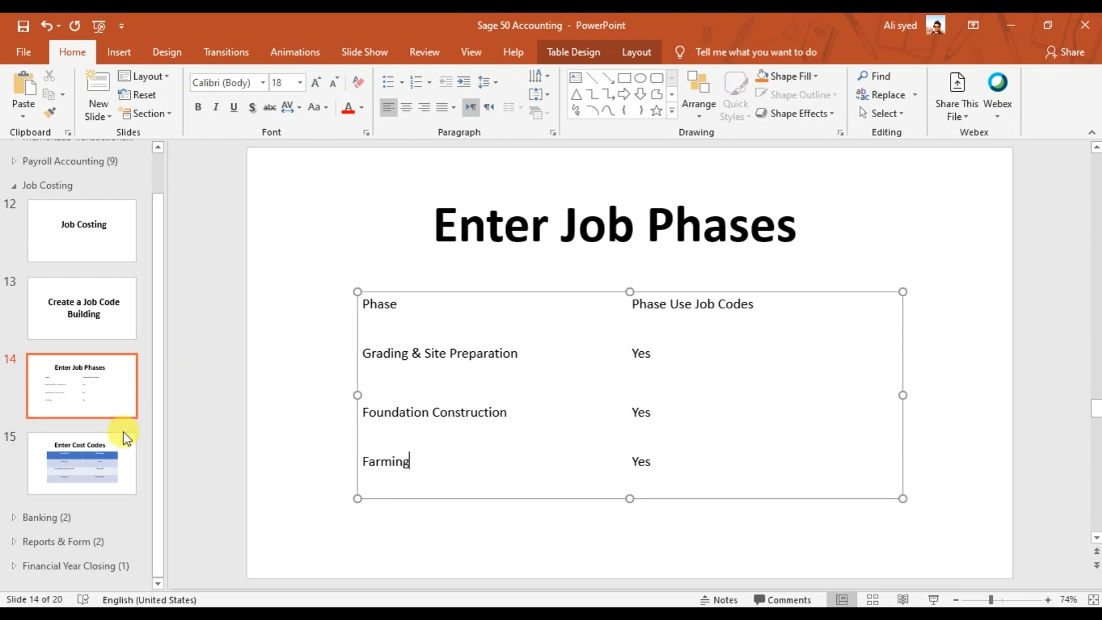
Review the Enter Cost Codes slide and its Grading, Foundation Construction and Farming table.
{"action": "left_click", "coordinate": [81, 463]}
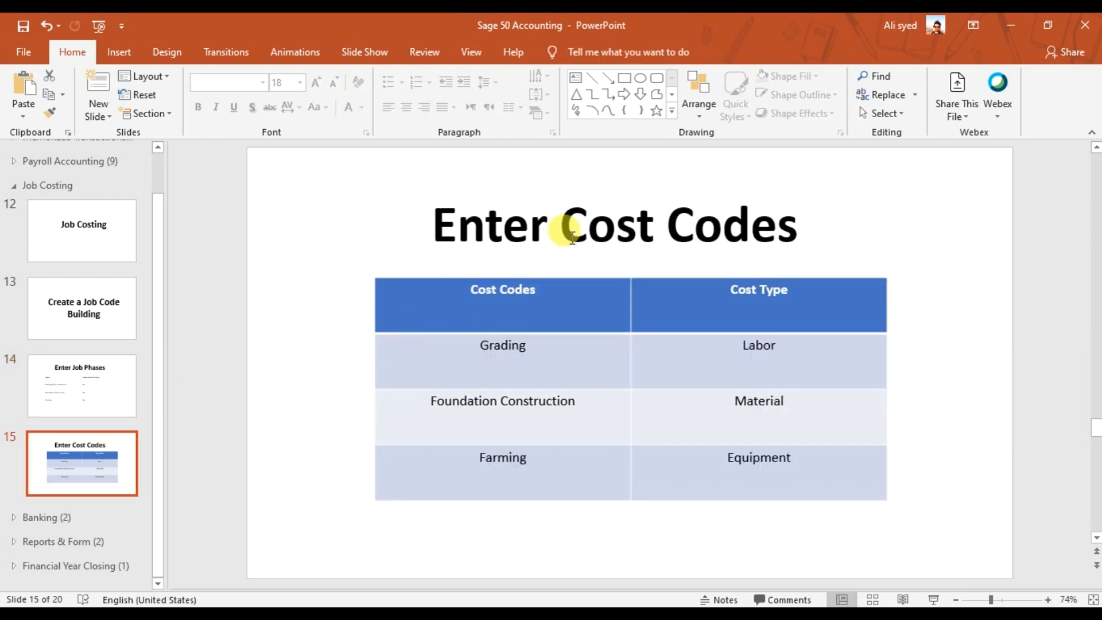
{"action": "mouse_move", "coordinate": [699, 226]}
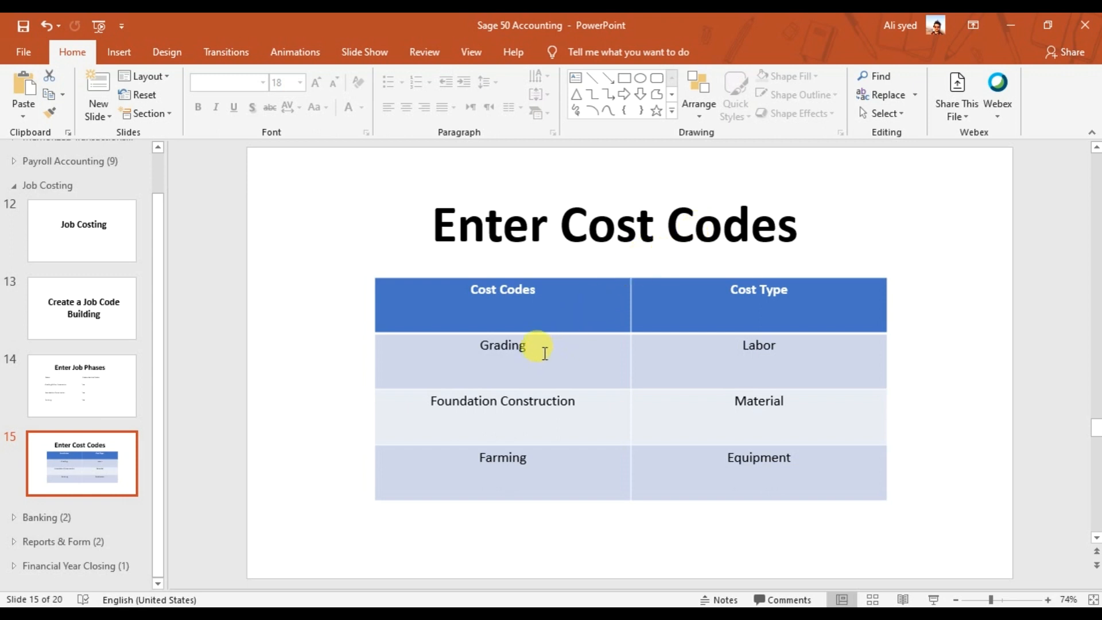
{"action": "left_click", "coordinate": [524, 346]}
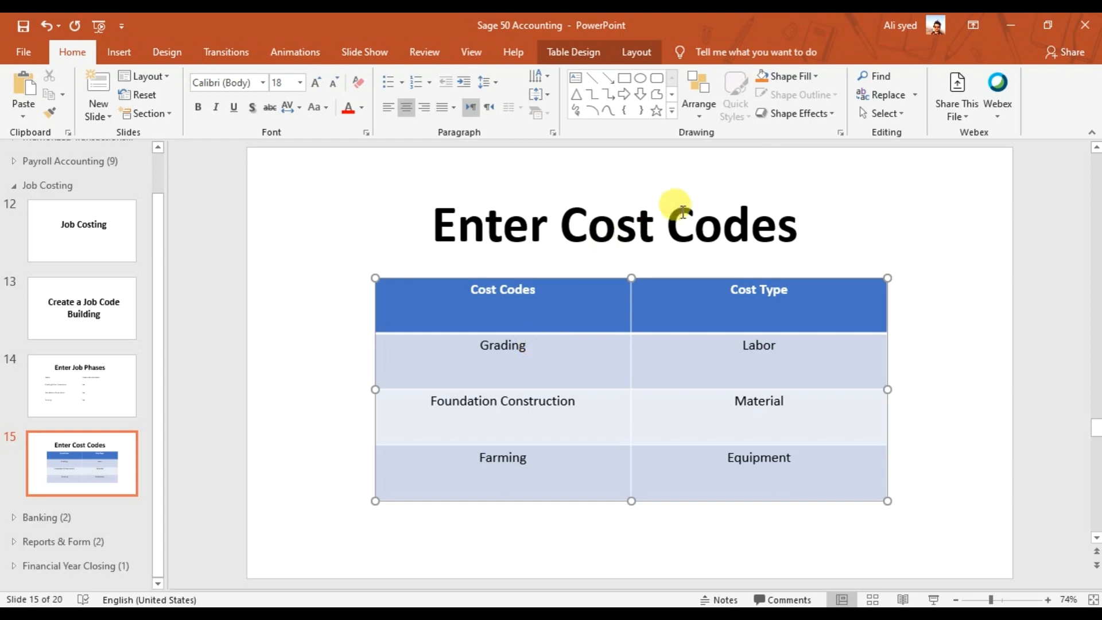
{"action": "mouse_move", "coordinate": [678, 223]}
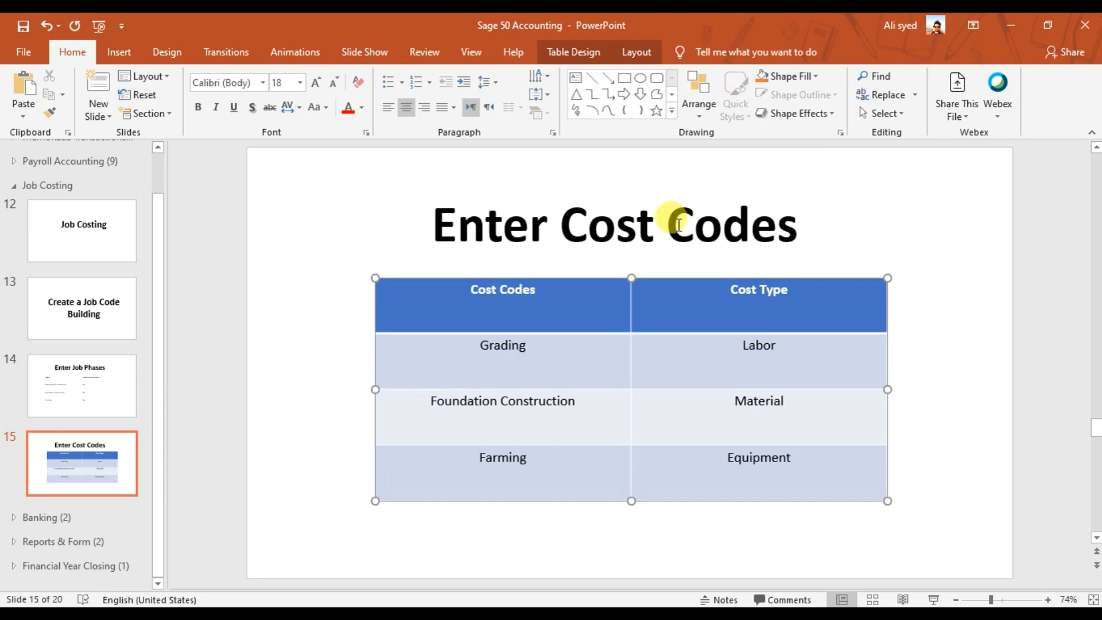
{"action": "mouse_move", "coordinate": [550, 344]}
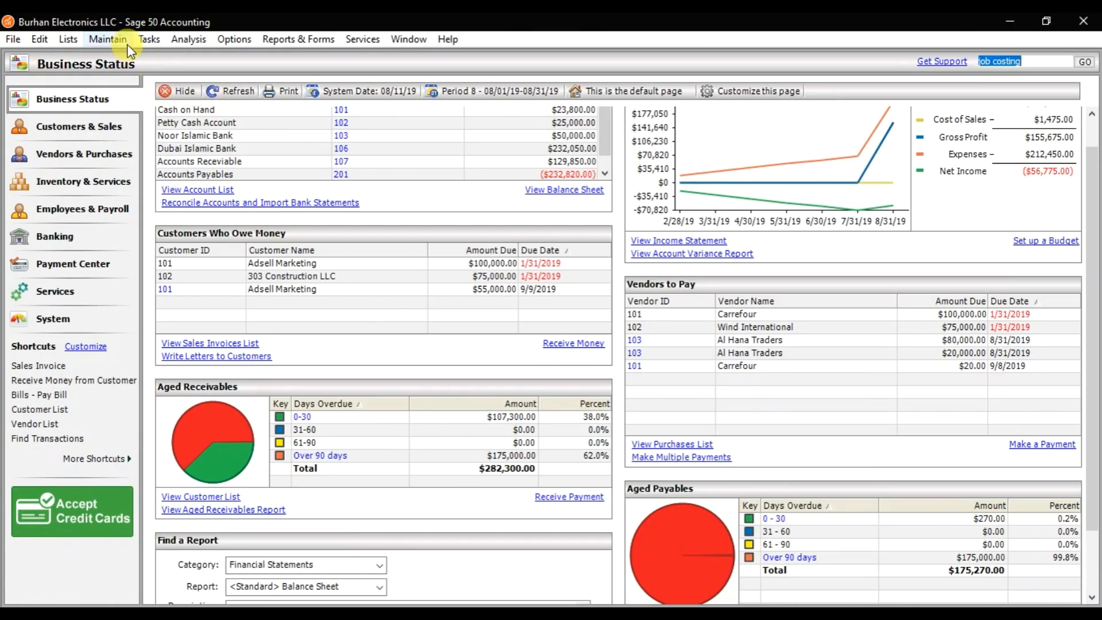
Bring up an empty Maintain Cost Codes window via Maintain > Job Costs > Cost Codes.
{"action": "left_click", "coordinate": [108, 39]}
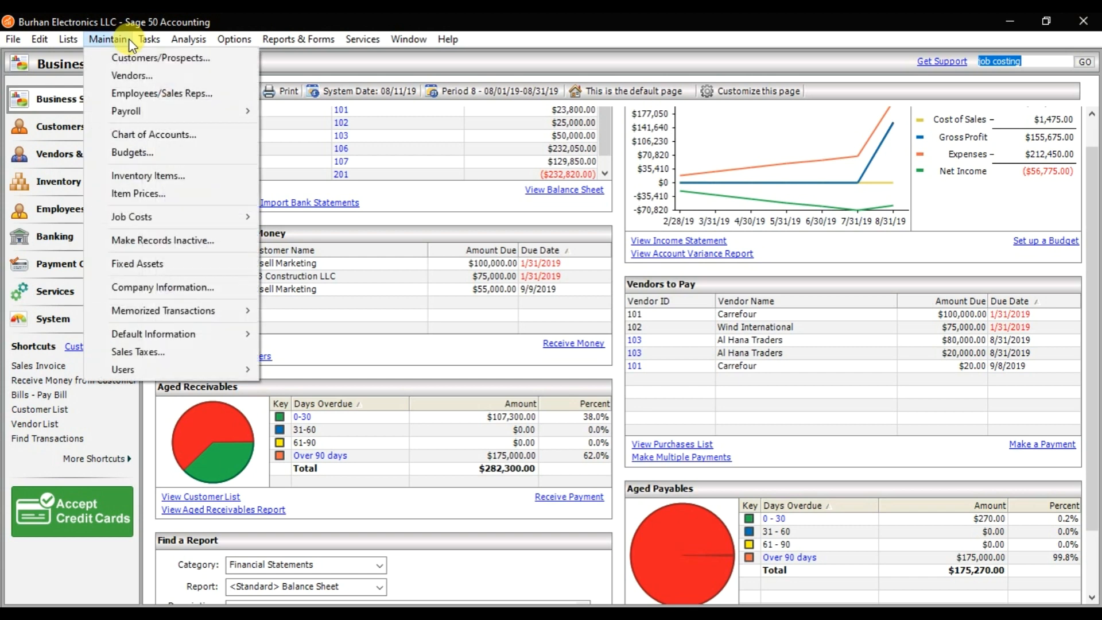
{"action": "mouse_move", "coordinate": [167, 217]}
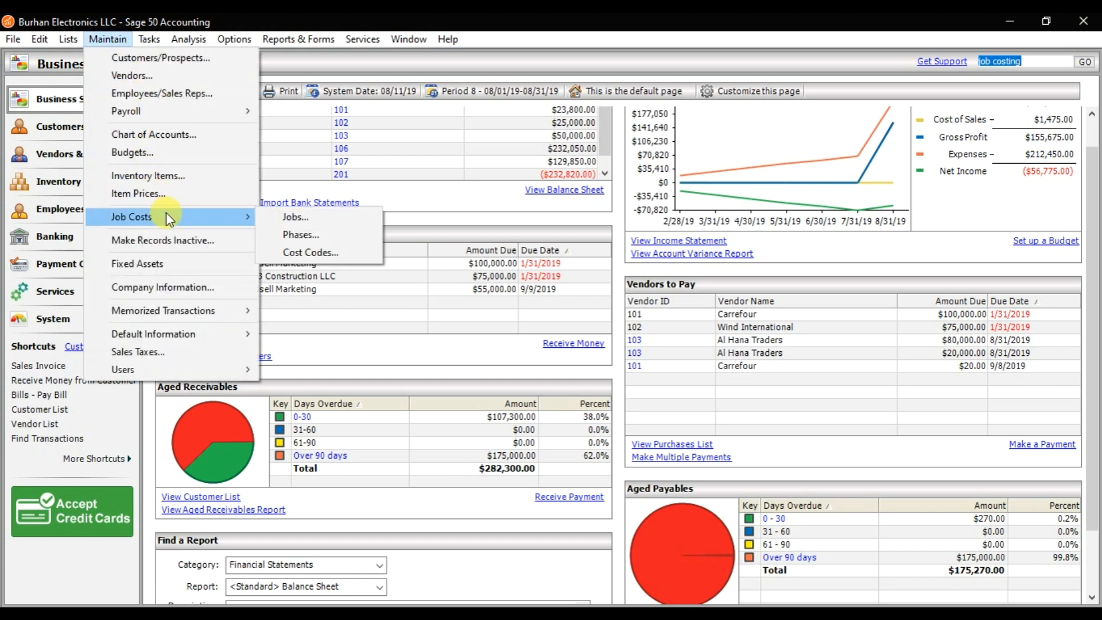
{"action": "mouse_move", "coordinate": [237, 222]}
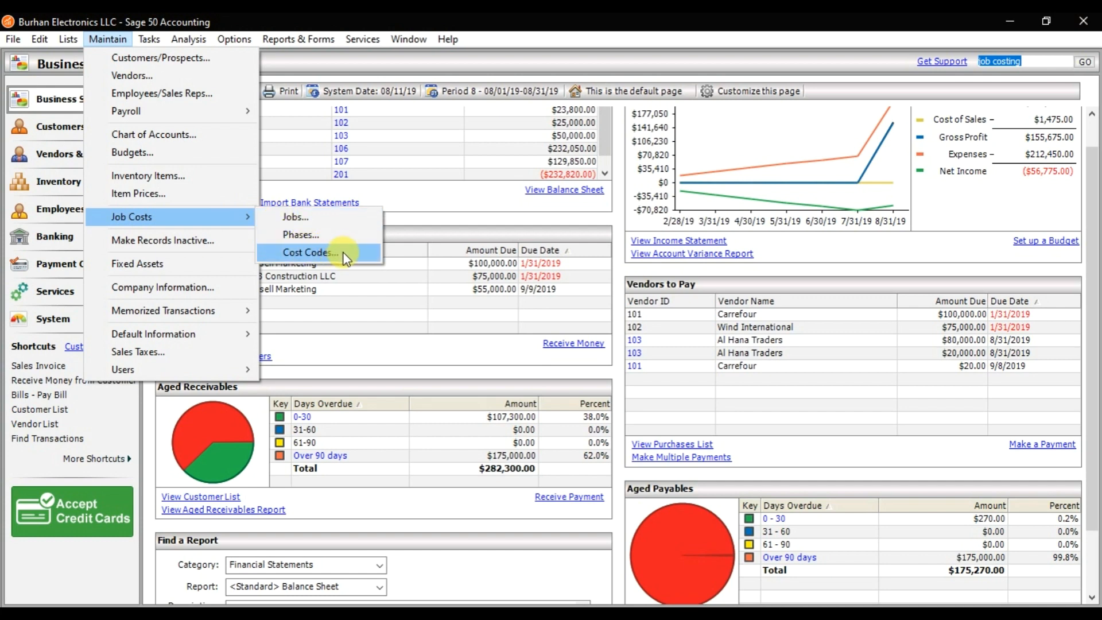
{"action": "left_click", "coordinate": [309, 252]}
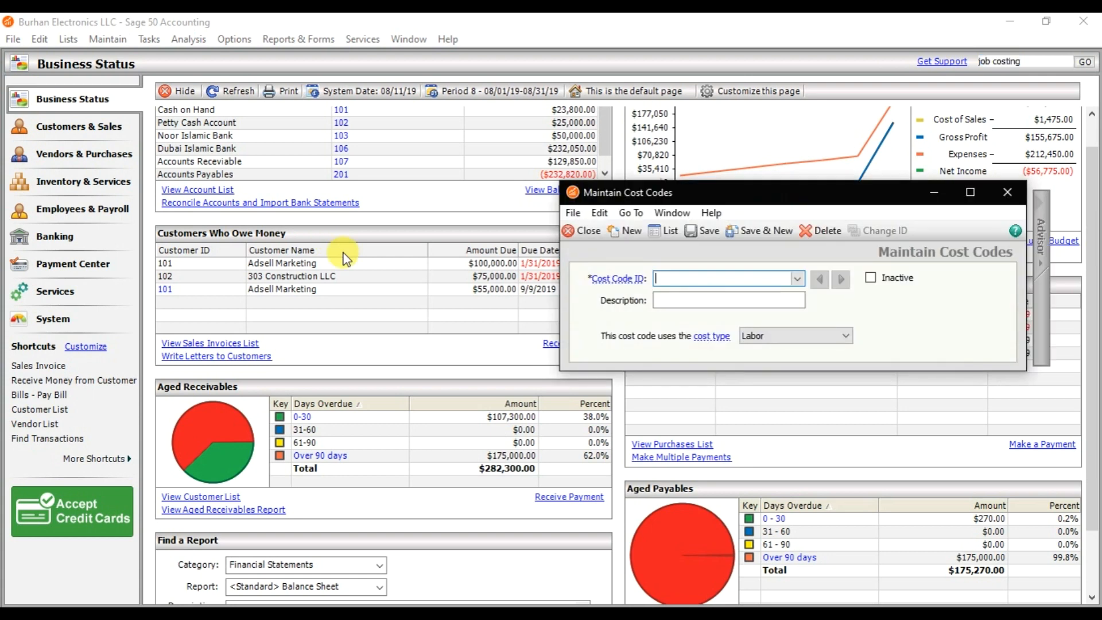
Enter Grading Labor as Cost Code ID and Description, keeping the Labor cost type.
{"action": "left_click_drag", "start_coordinate": [625, 191], "coordinate": [418, 250]}
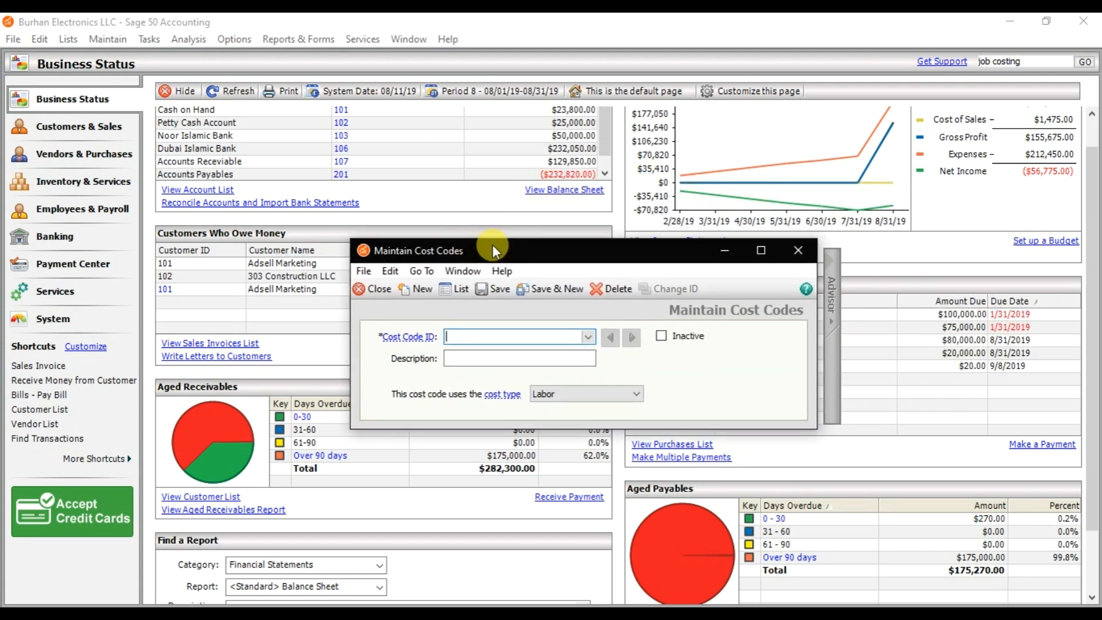
{"action": "type", "text": "Grading L"}
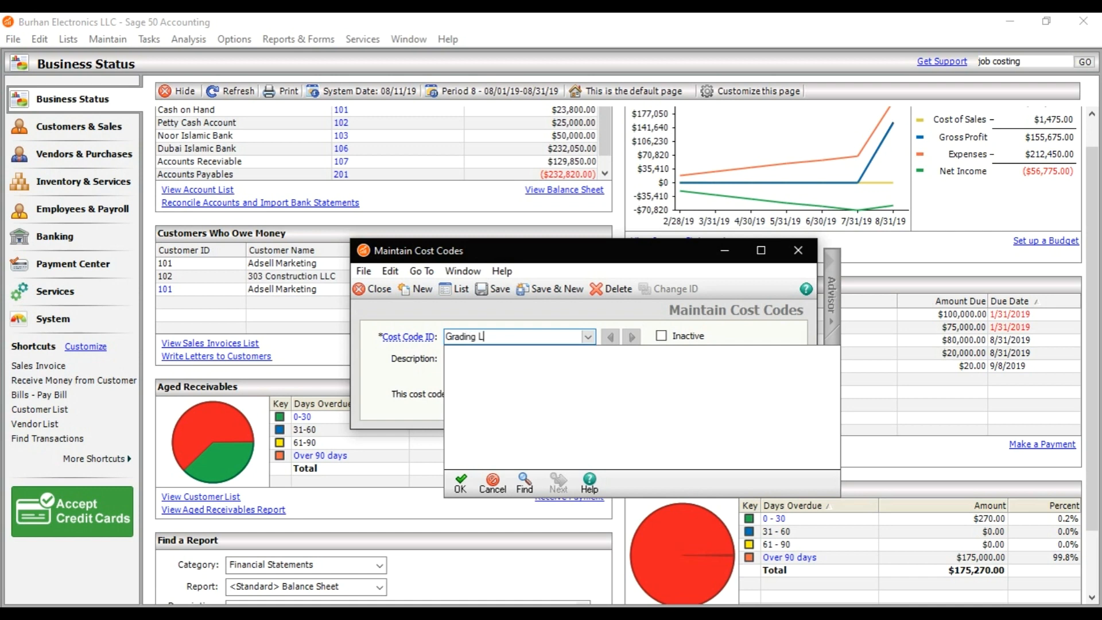
{"action": "type", "text": "abor"}
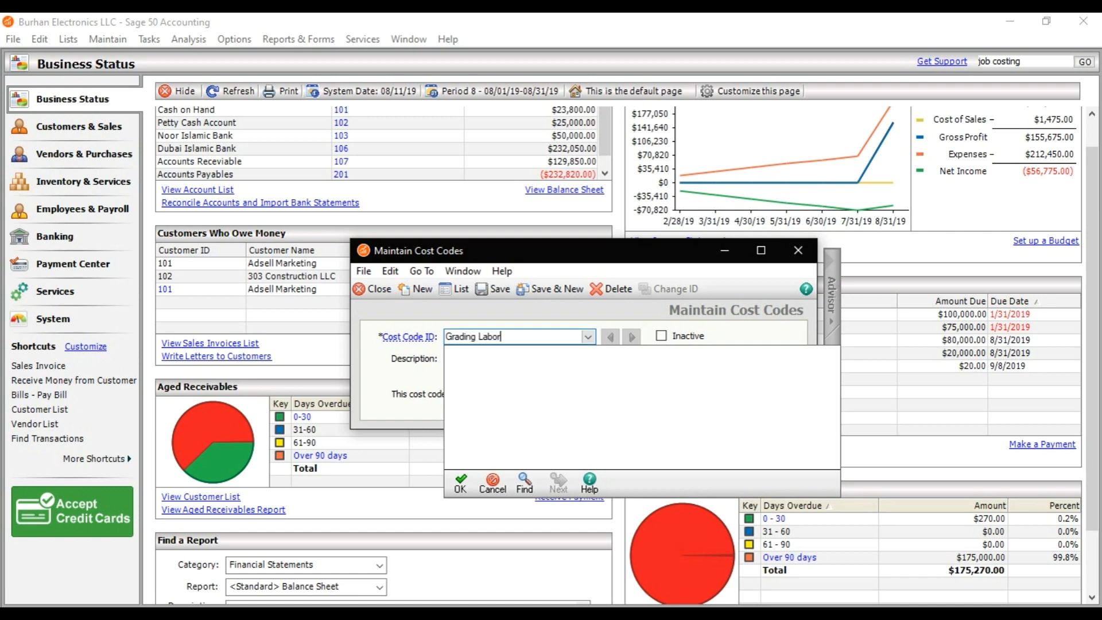
{"action": "triple_click", "coordinate": [480, 336]}
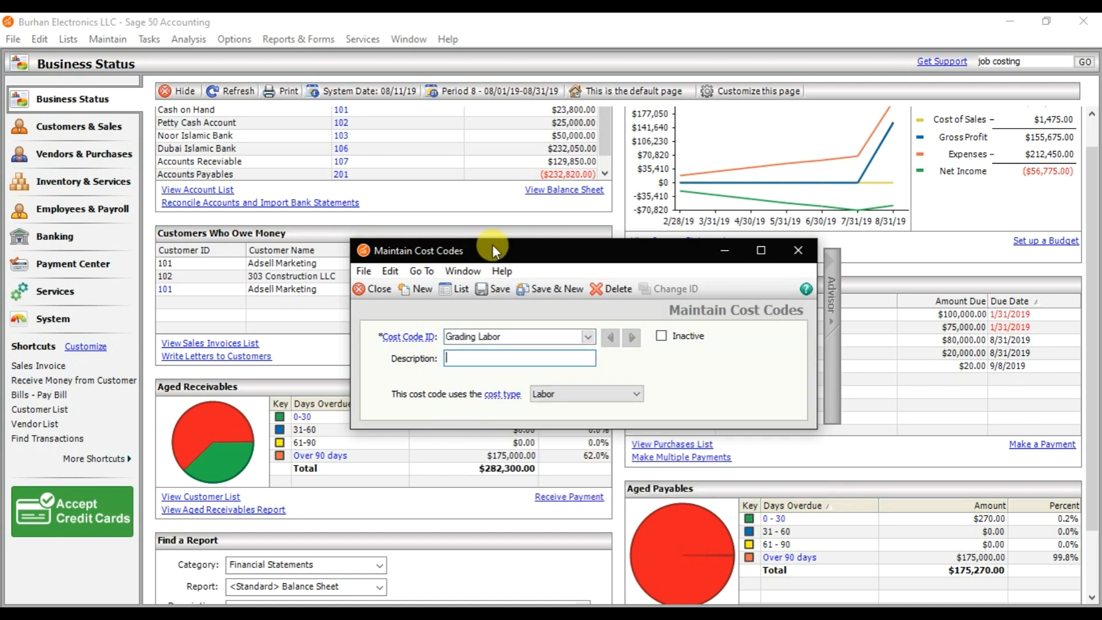
{"action": "type", "text": "Grading Labor"}
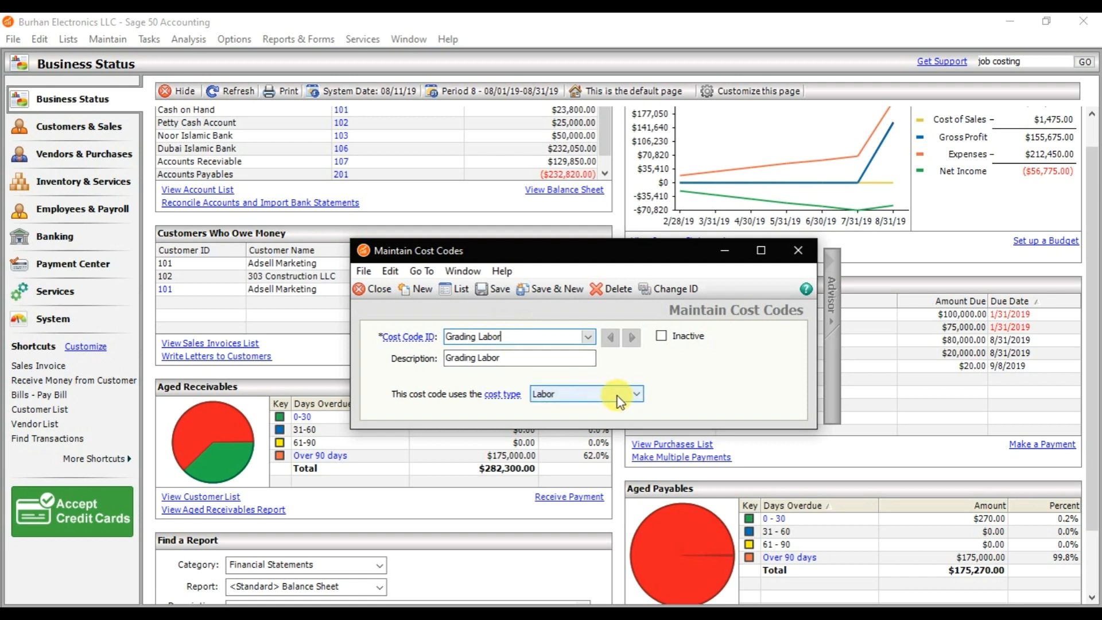
{"action": "left_click", "coordinate": [633, 393]}
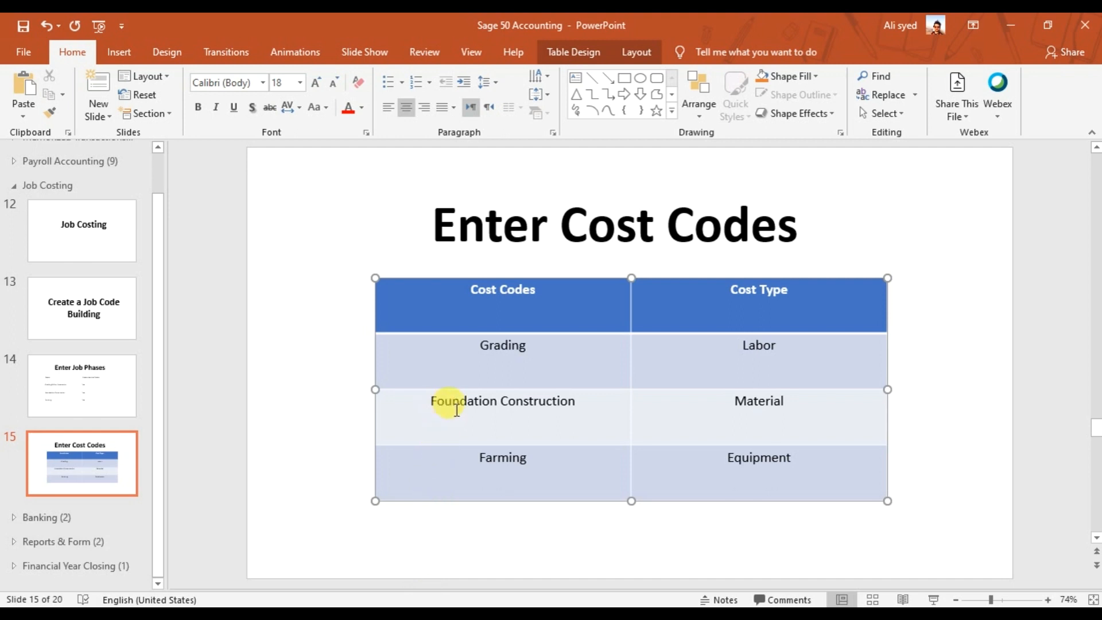
Enter Foundation Construct with description Foundation Construction and the Materials cost type.
{"action": "double_click", "coordinate": [536, 400]}
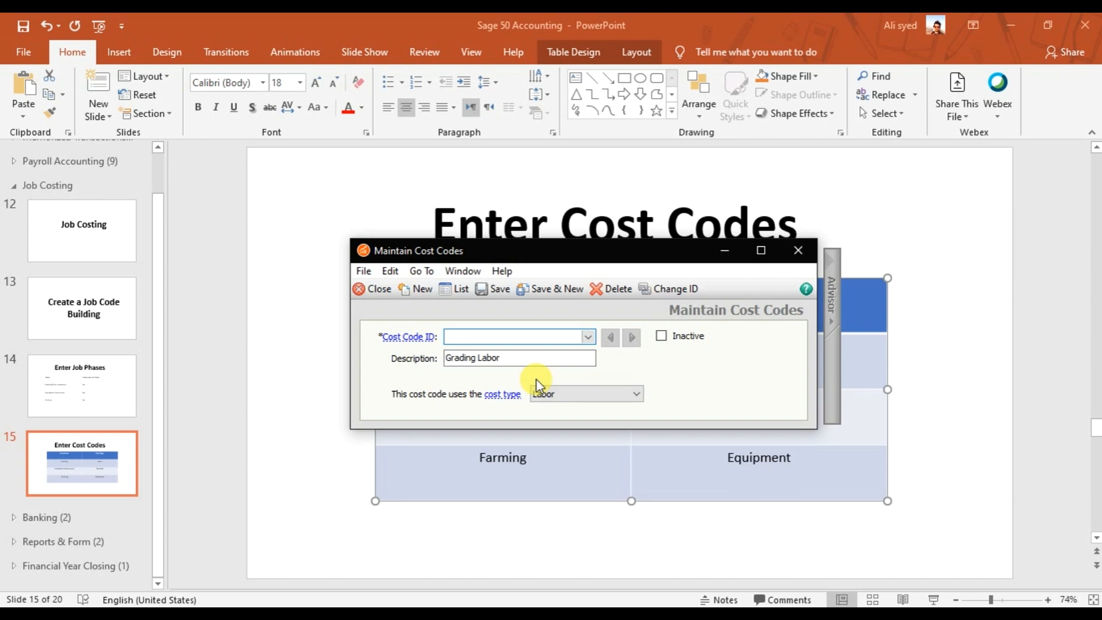
{"action": "type", "text": "Foundation Construct"}
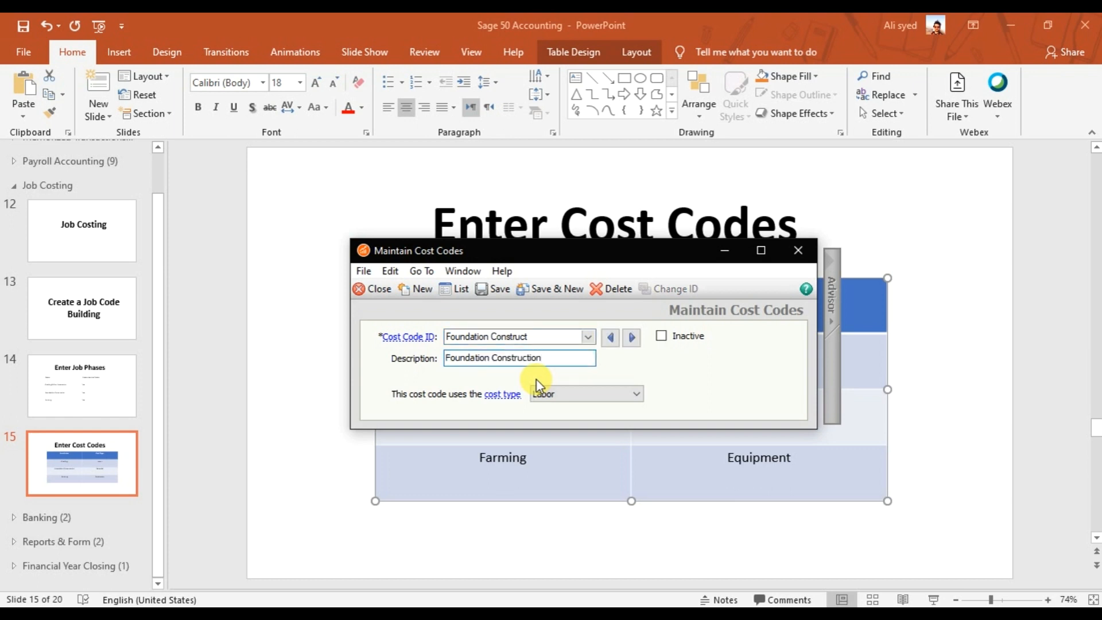
{"action": "left_click", "coordinate": [635, 394]}
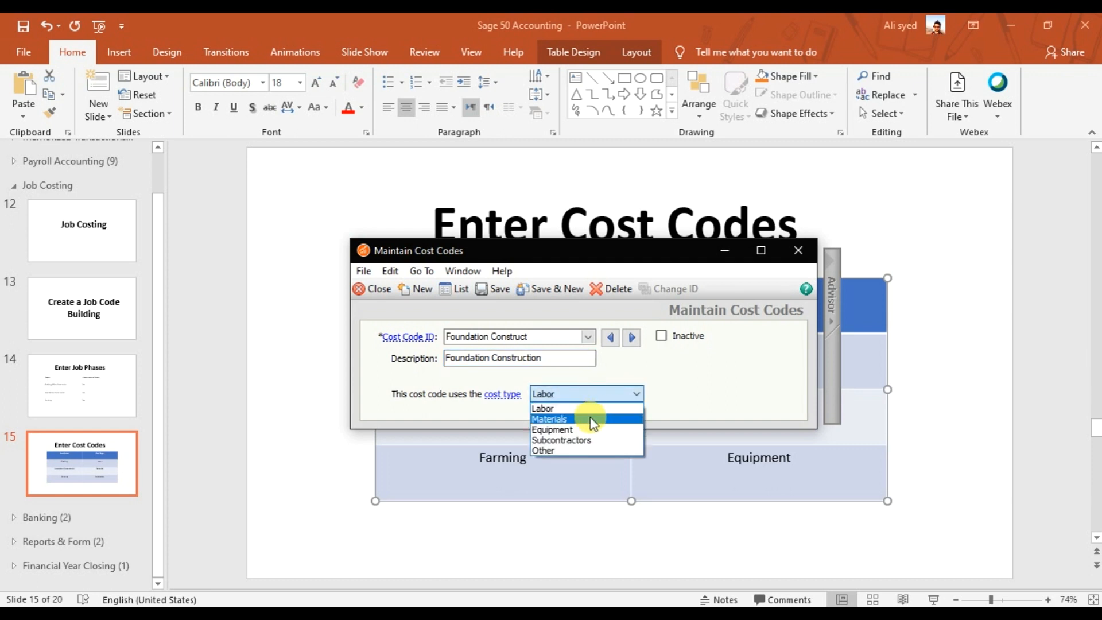
{"action": "left_click", "coordinate": [548, 418]}
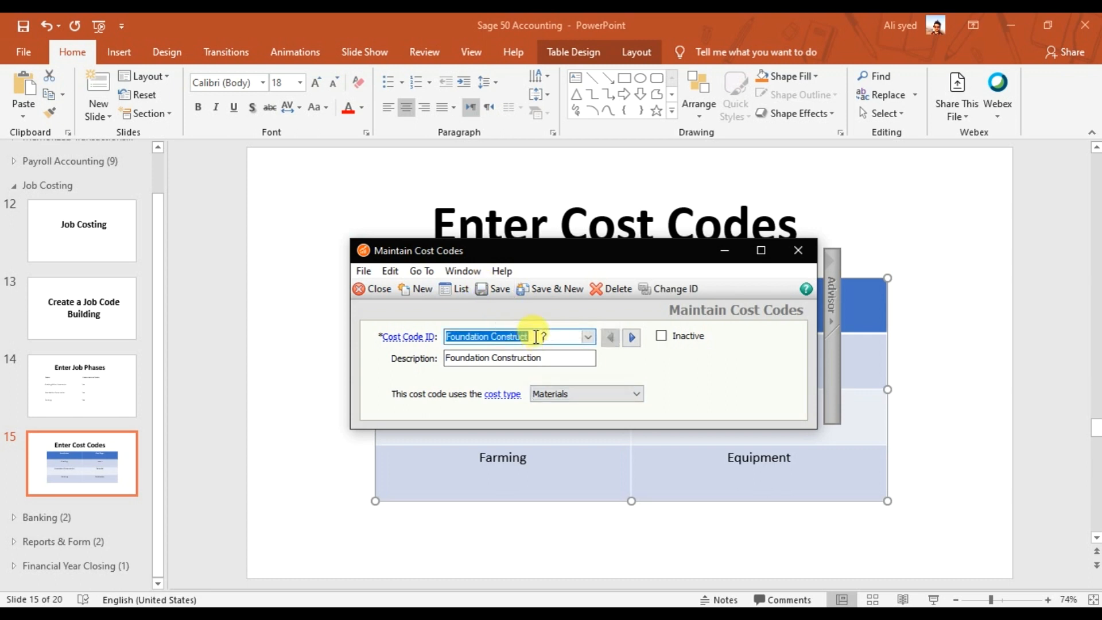
{"action": "left_click", "coordinate": [587, 336]}
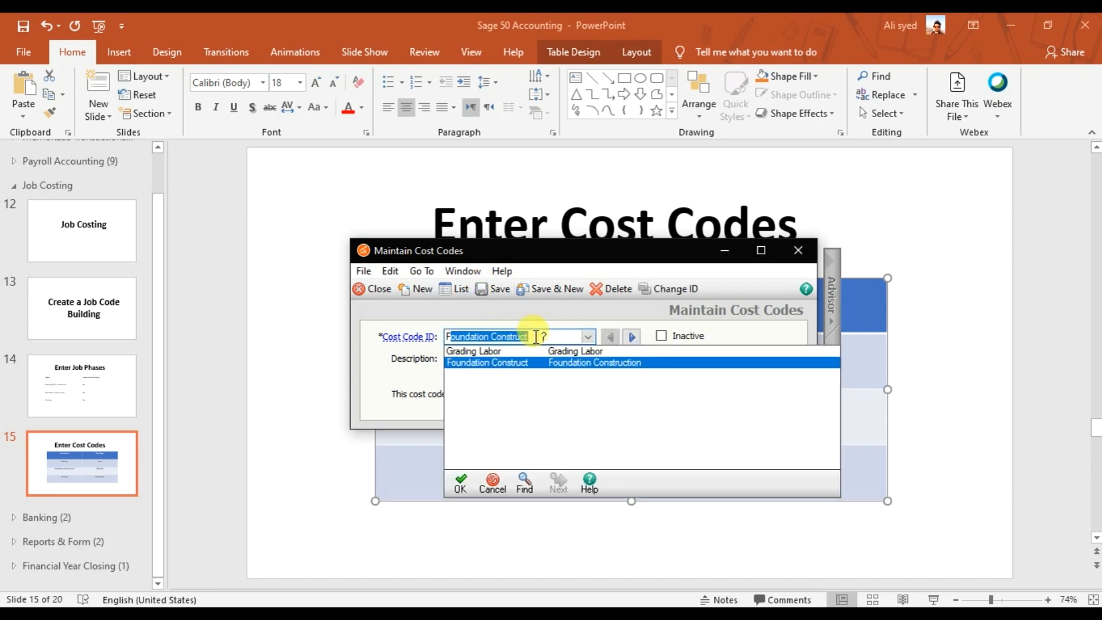
Enter Farming Equipments as ID and Description with the Equipment cost type.
{"action": "type", "text": "Farmi"}
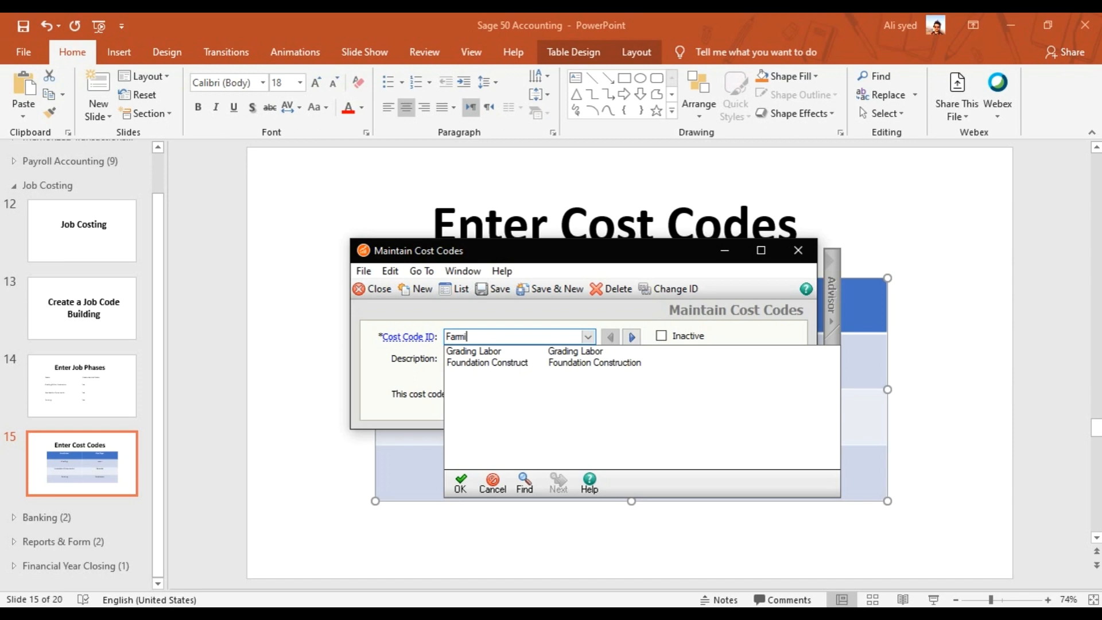
{"action": "type", "text": "ng"}
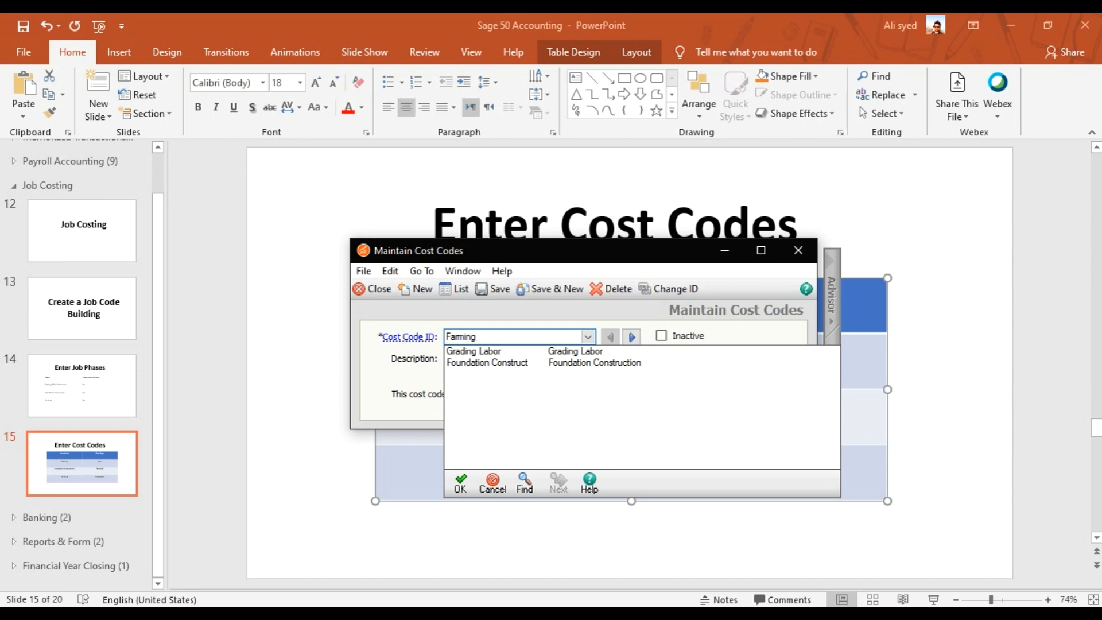
{"action": "type", "text": "Equ"}
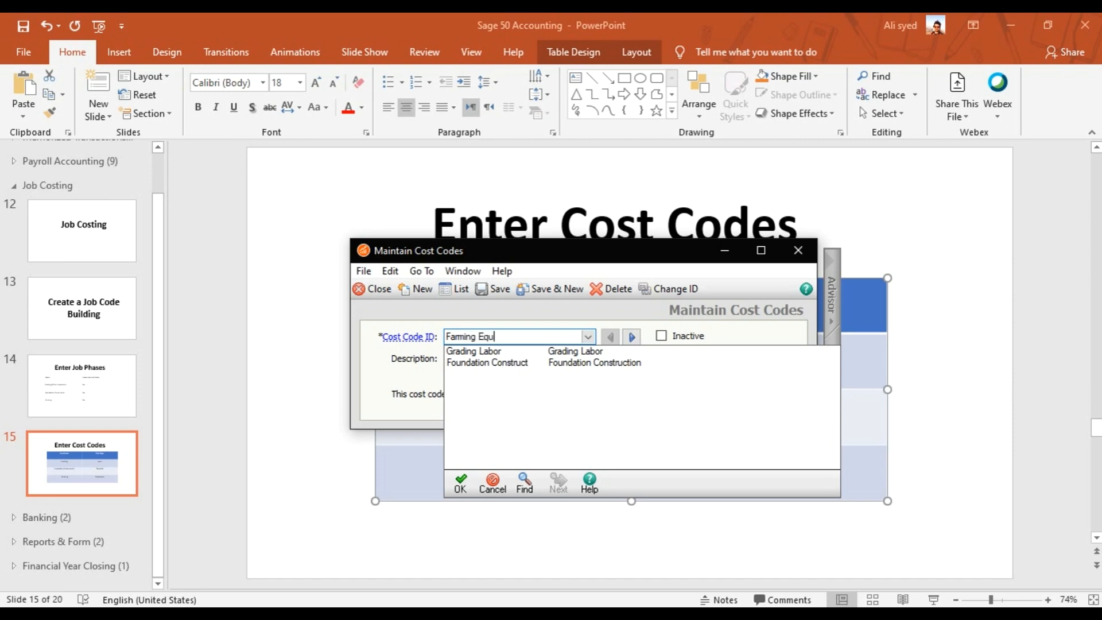
{"action": "type", "text": "ipments"}
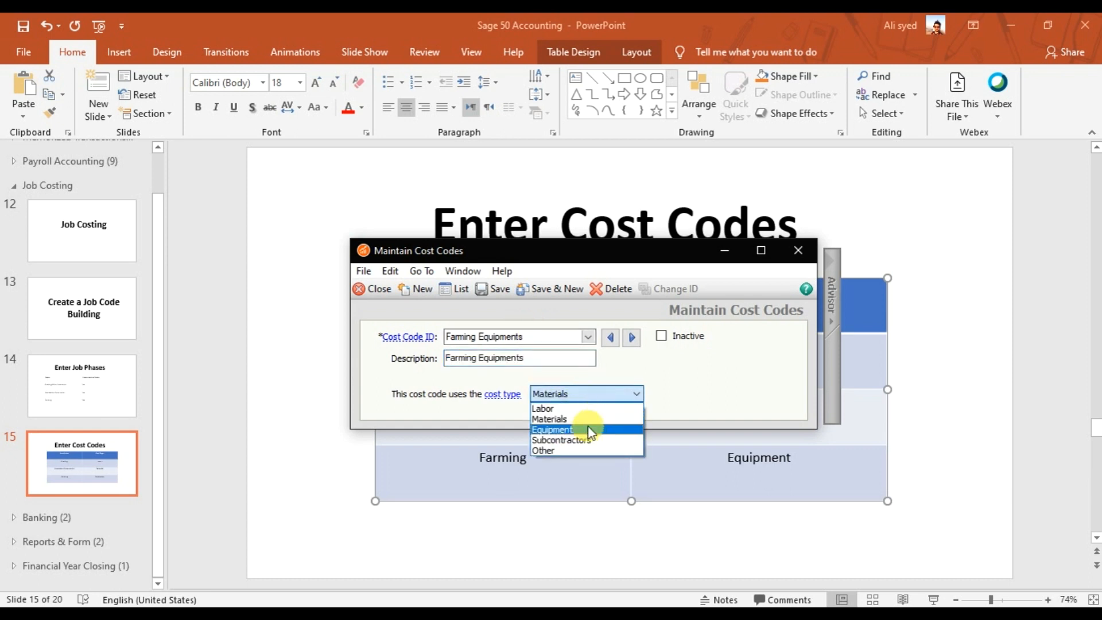
{"action": "left_click", "coordinate": [552, 429]}
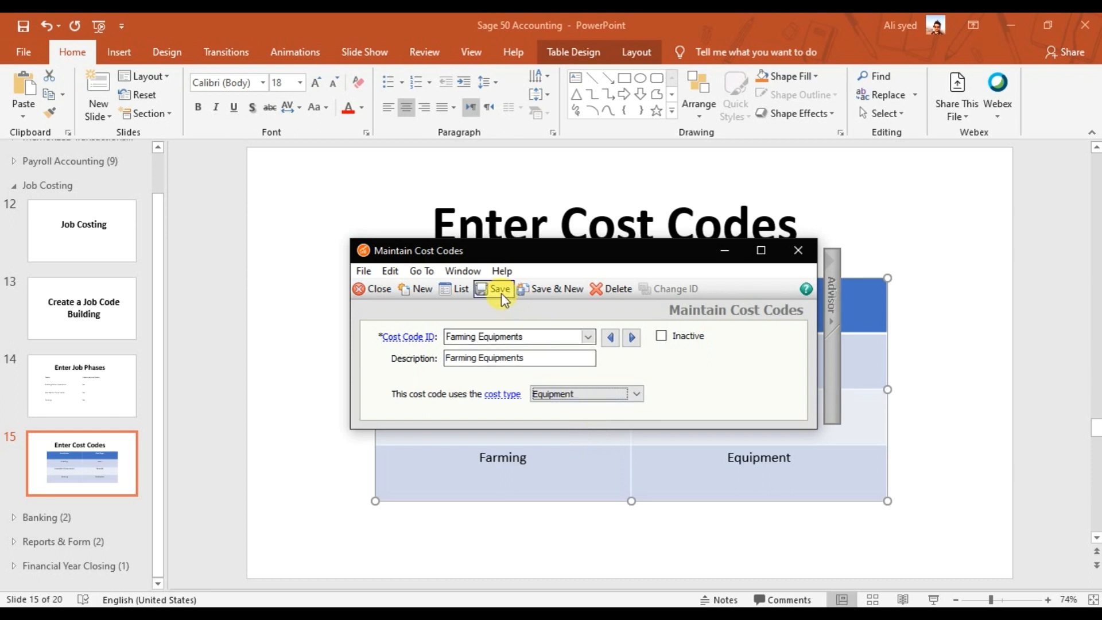
{"action": "mouse_move", "coordinate": [499, 288]}
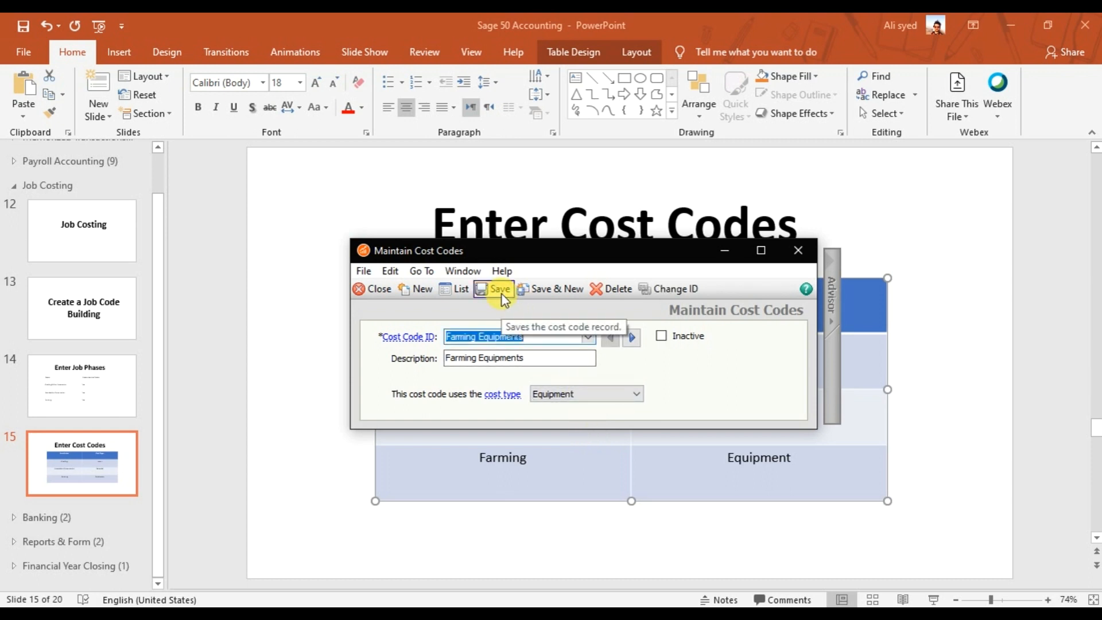
{"action": "mouse_move", "coordinate": [699, 546]}
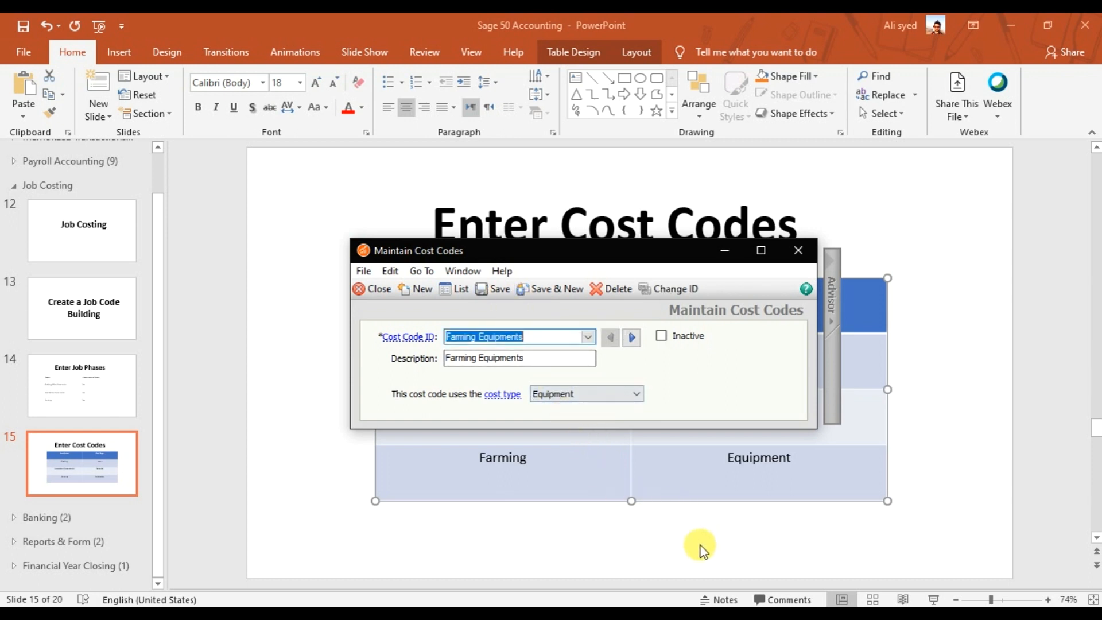